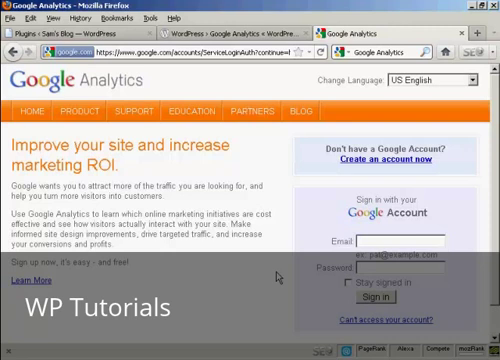
pyautogui.moveTo(355, 63)
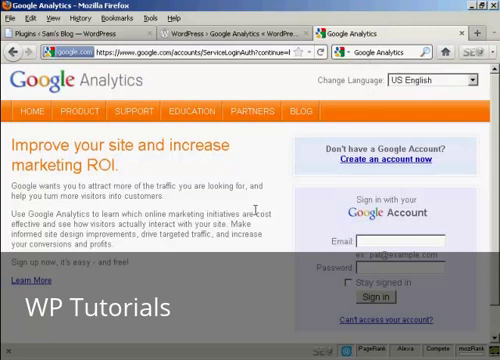
pyautogui.moveTo(278, 212)
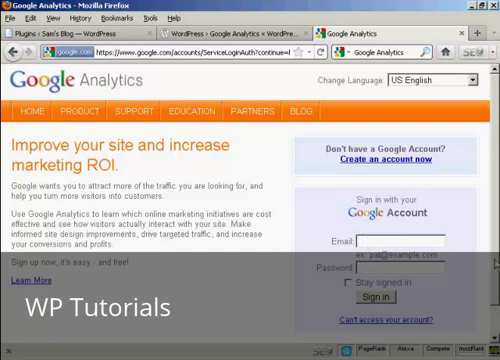
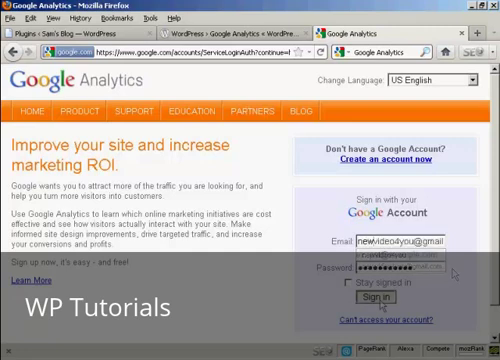
# - Enter the Google account credentials and sign in to Google Analytics
pyautogui.click(380, 297)
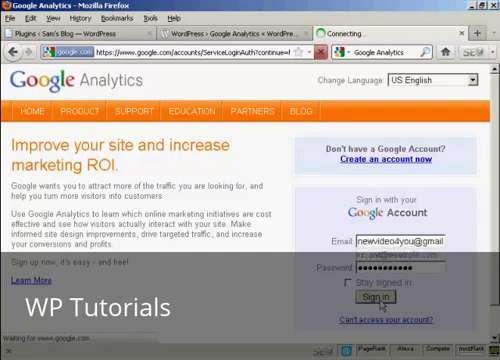
pyautogui.click(369, 299)
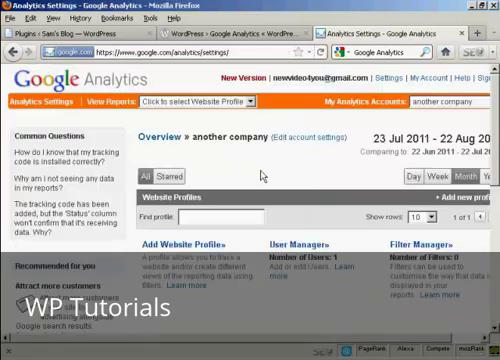
# - Choose Add Website Profile on the Analytics Settings overview
pyautogui.click(250, 101)
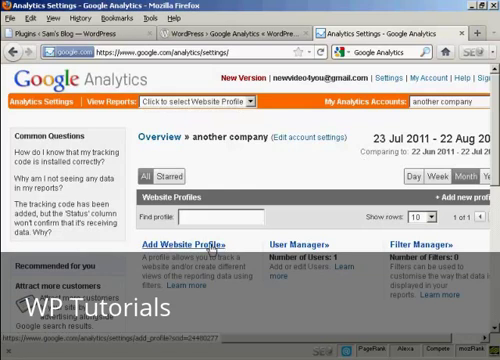
pyautogui.click(181, 243)
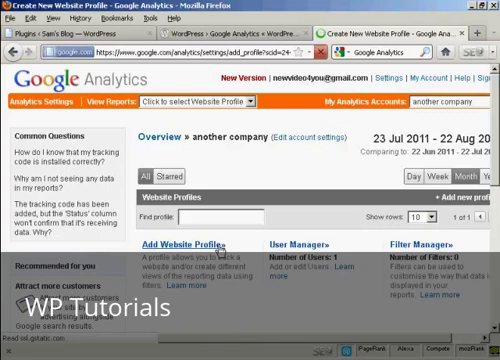
pyautogui.click(180, 245)
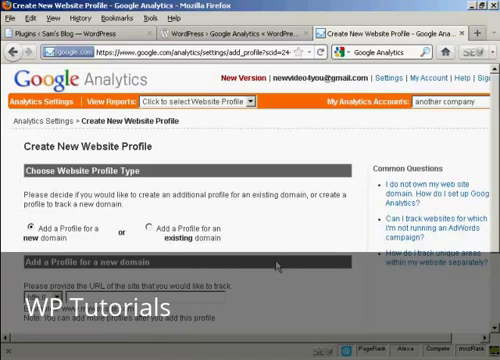
pyautogui.scroll(-3)
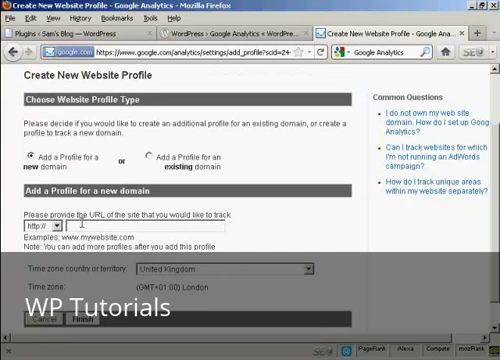
pyautogui.write('www.totalwebnet.com')
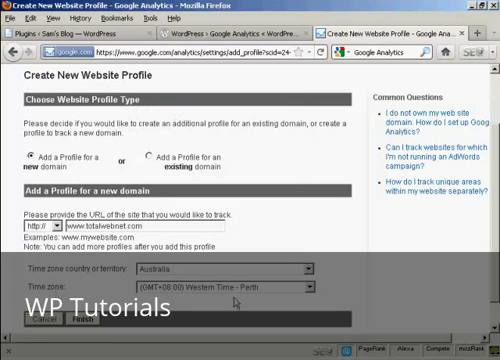
pyautogui.moveTo(318, 290)
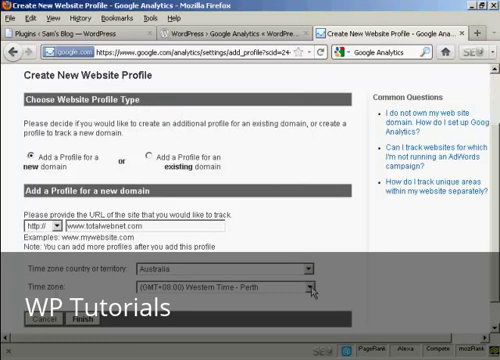
pyautogui.click(305, 288)
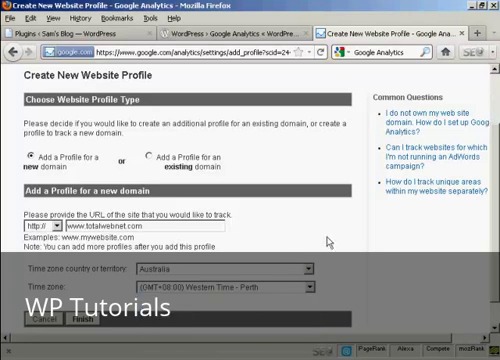
pyautogui.click(300, 270)
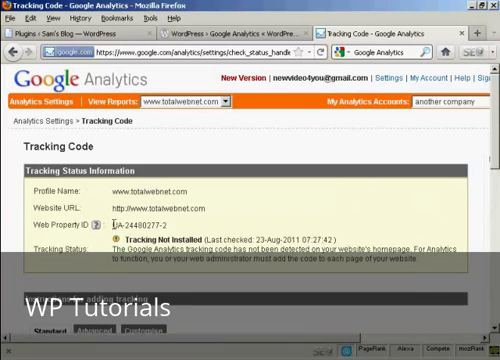
# - Select and copy the Web Property ID UA-24480277-2
pyautogui.doubleClick(148, 219)
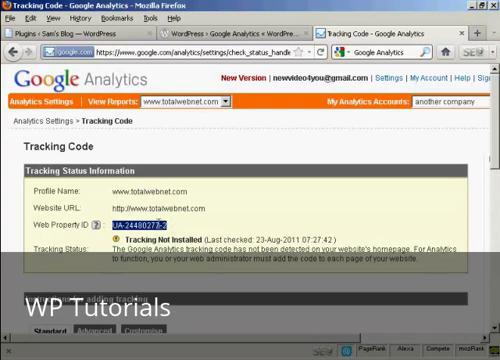
pyautogui.rightClick(155, 217)
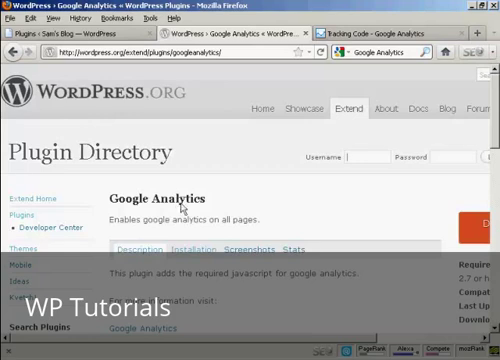
# - Scroll through the WordPress.org Google Analytics plugin description
pyautogui.scroll(-3)
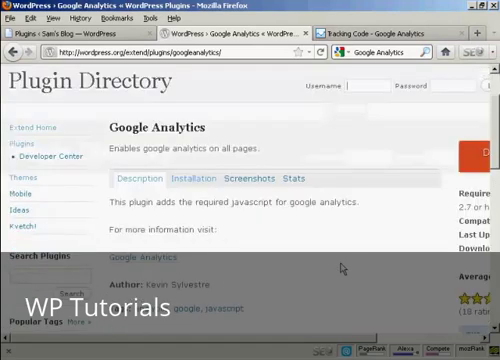
pyautogui.scroll(3)
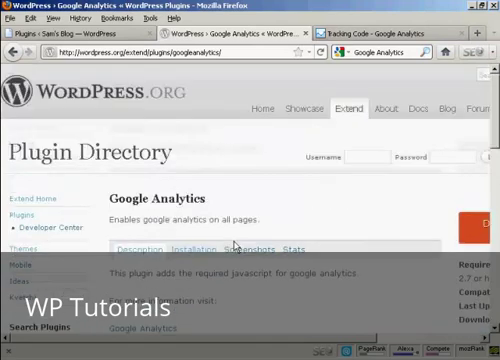
pyautogui.moveTo(177, 112)
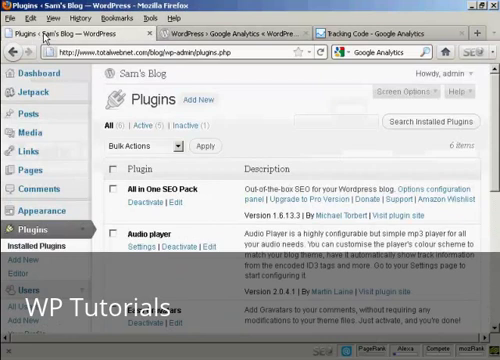
pyautogui.moveTo(277, 139)
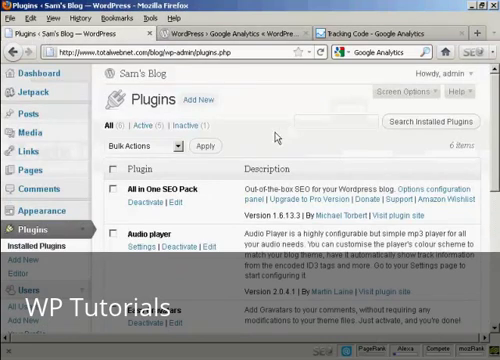
# - Search Plugins > Add New for 'Google Analytics'
pyautogui.click(190, 101)
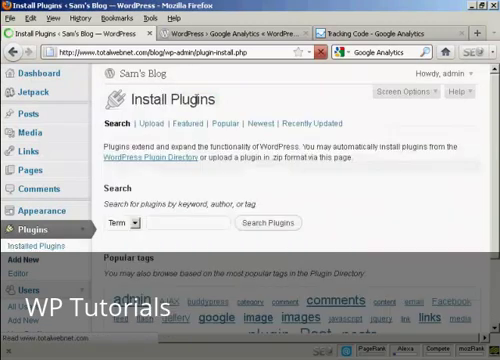
pyautogui.click(175, 225)
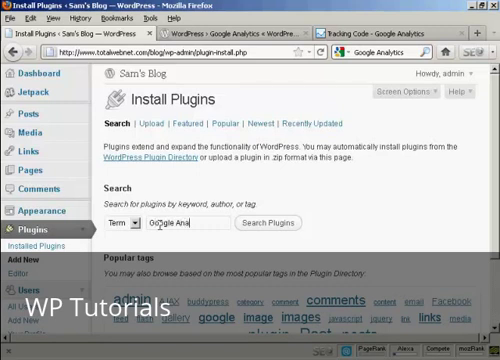
pyautogui.write('Analytic')
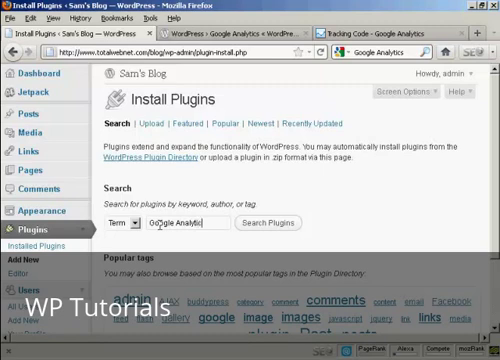
pyautogui.moveTo(278, 223)
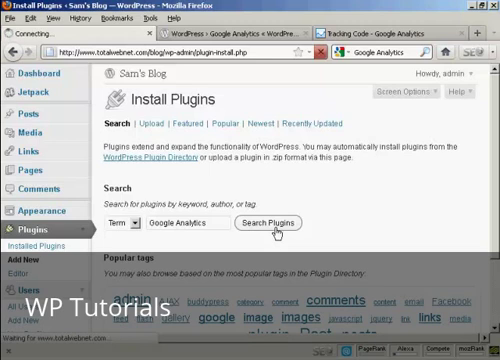
pyautogui.click(272, 224)
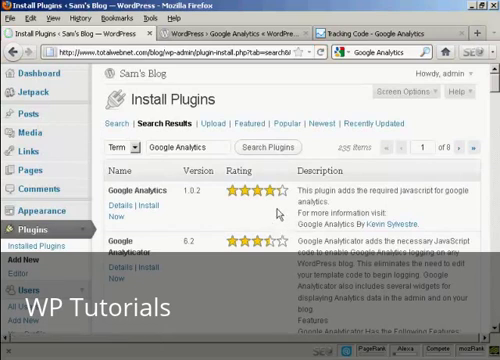
pyautogui.moveTo(192, 203)
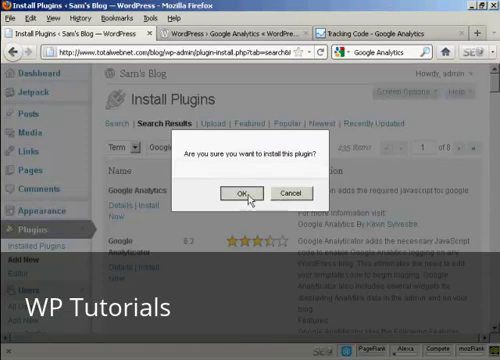
# - Install Google Analytics 1.0.2, confirm, and activate the plugin
pyautogui.click(241, 193)
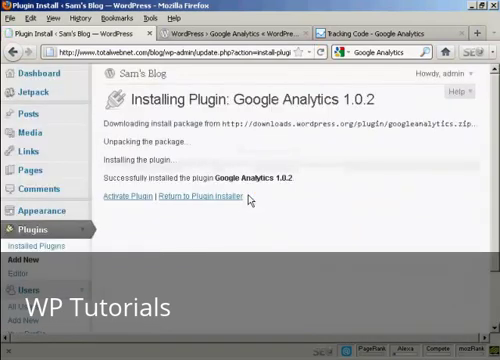
pyautogui.moveTo(128, 196)
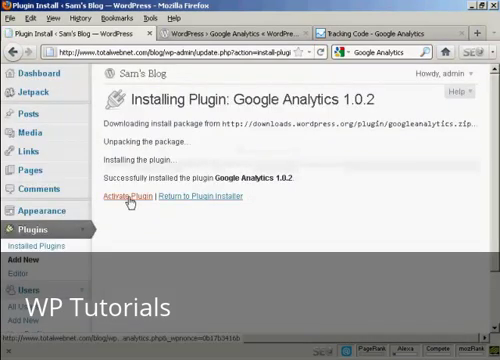
pyautogui.click(119, 197)
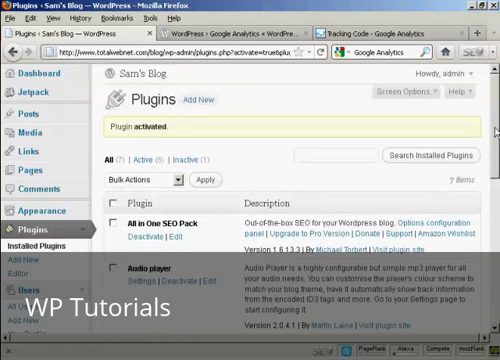
# - Go to Settings > Google Analytics in the WordPress admin sidebar
pyautogui.scroll(-3)
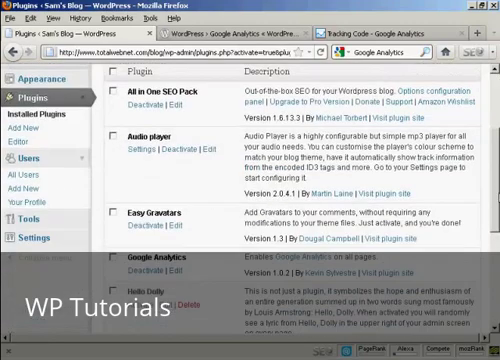
pyautogui.click(30, 240)
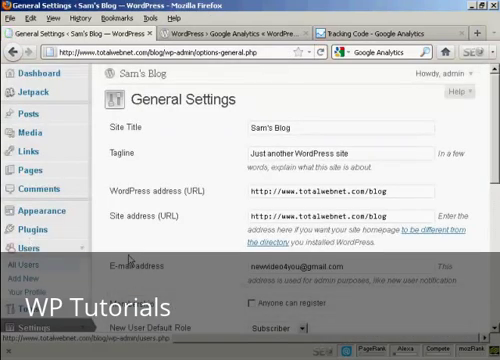
pyautogui.scroll(-3)
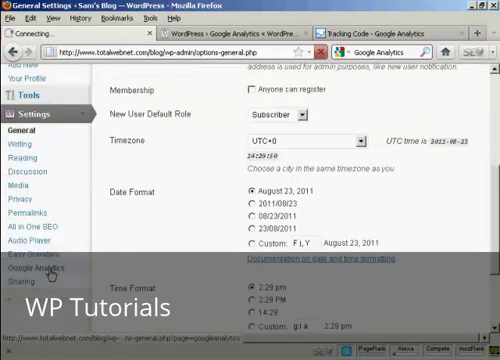
pyautogui.click(42, 268)
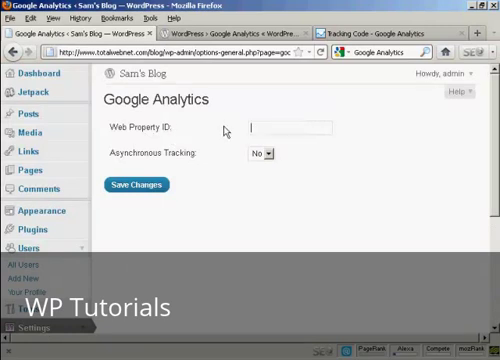
# - Enter Web Property ID UA-24480277-2, keep Asynchronous Tracking at No, and save
pyautogui.write('UA-24480277-2')
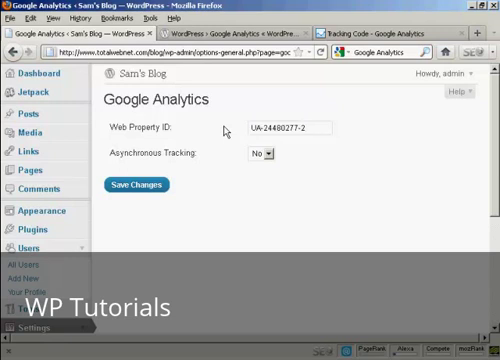
pyautogui.moveTo(314, 143)
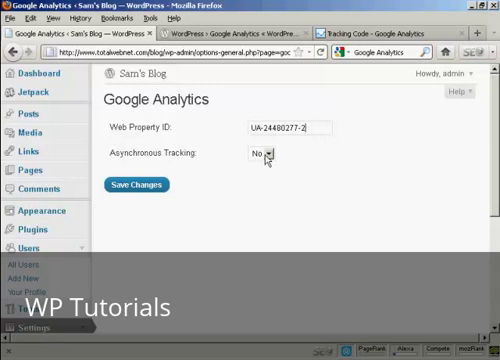
pyautogui.click(263, 153)
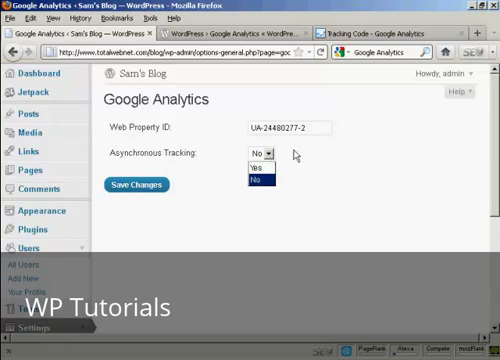
pyautogui.click(263, 181)
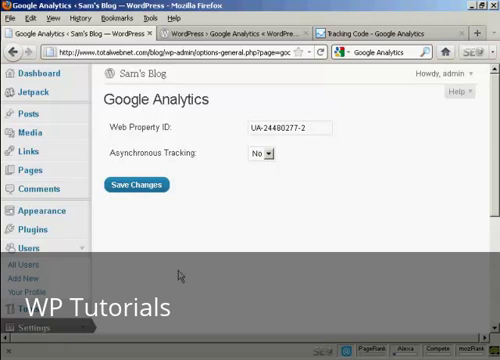
pyautogui.click(136, 184)
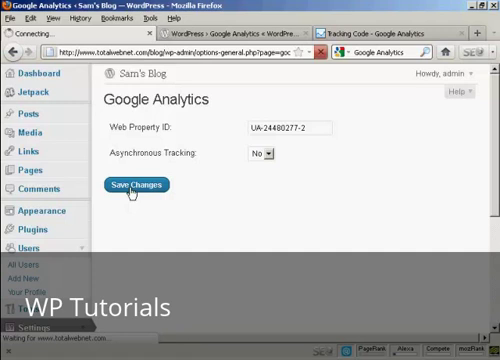
pyautogui.click(137, 184)
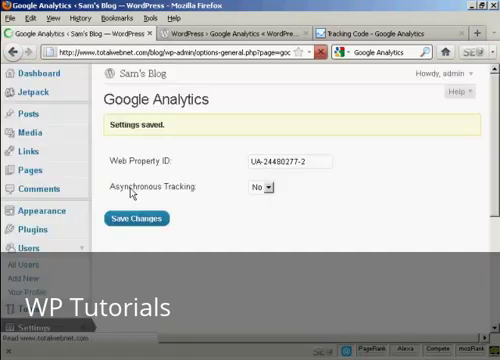
pyautogui.moveTo(128, 190)
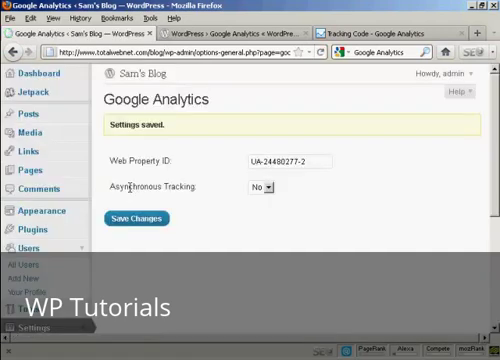